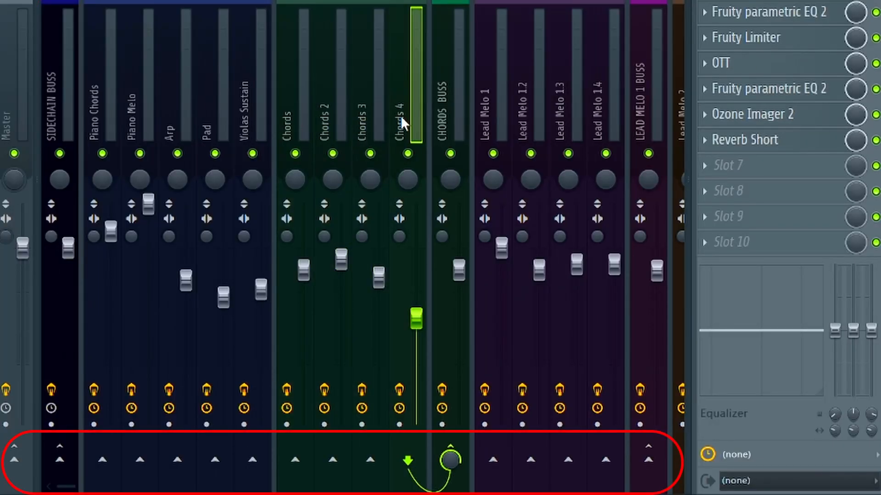
Scroll to Lead Melo 1 and show its EQ, Limiter, Ozone Imager 2 and Reverb Short slots
scroll("right", 3)
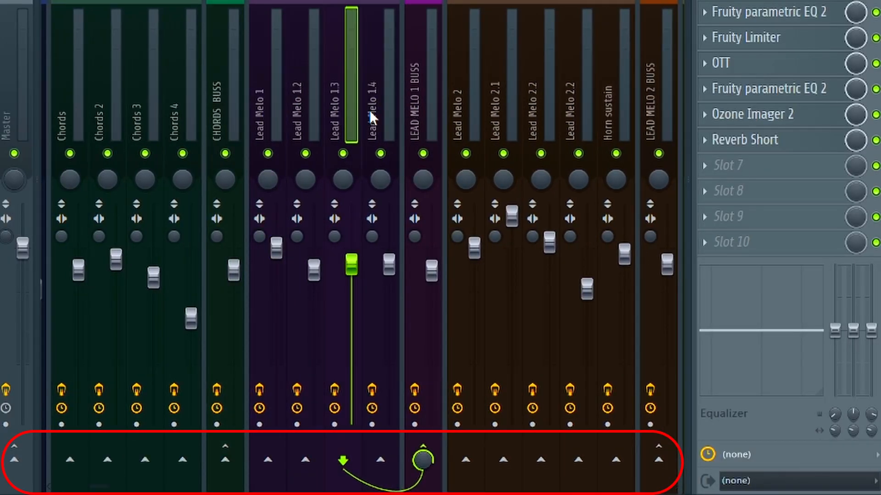
left_click(261, 155)
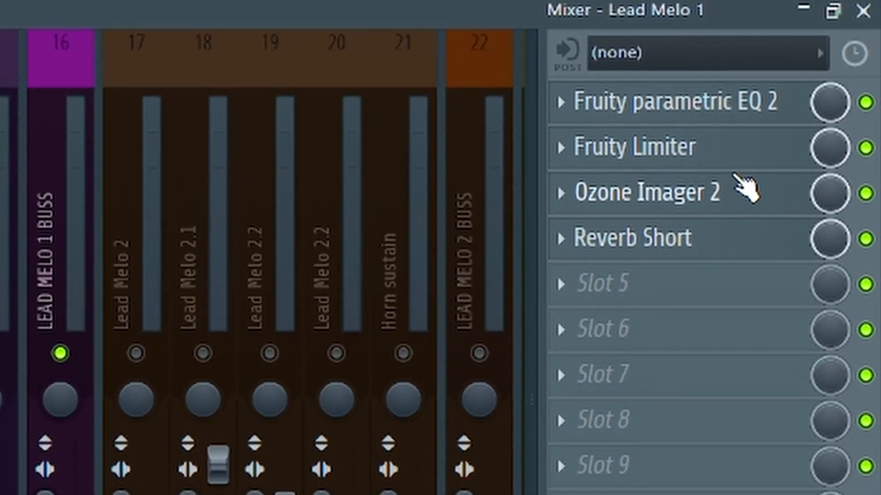
Open the Browser to show the NA7HAN percussion sample pack folders
left_click(669, 102)
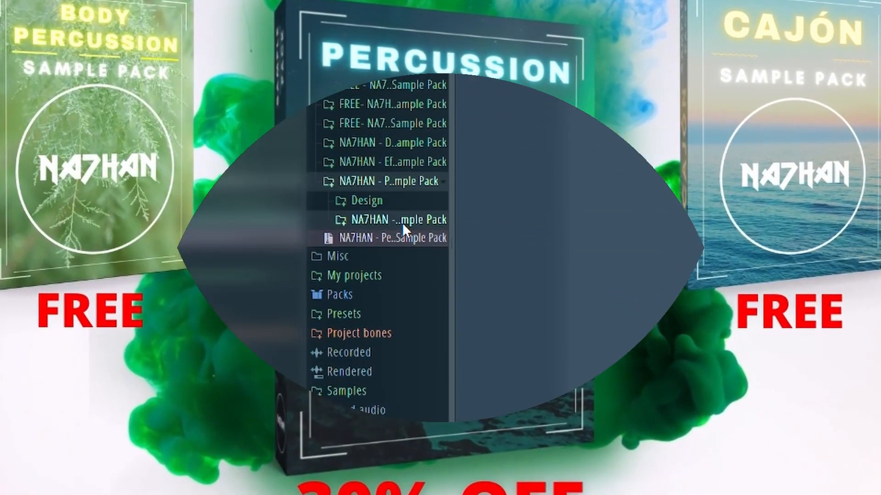
Browse the Body Percussion Loops, Cabasa One Shots, Cajón and Cajón Click folders
left_click(390, 220)
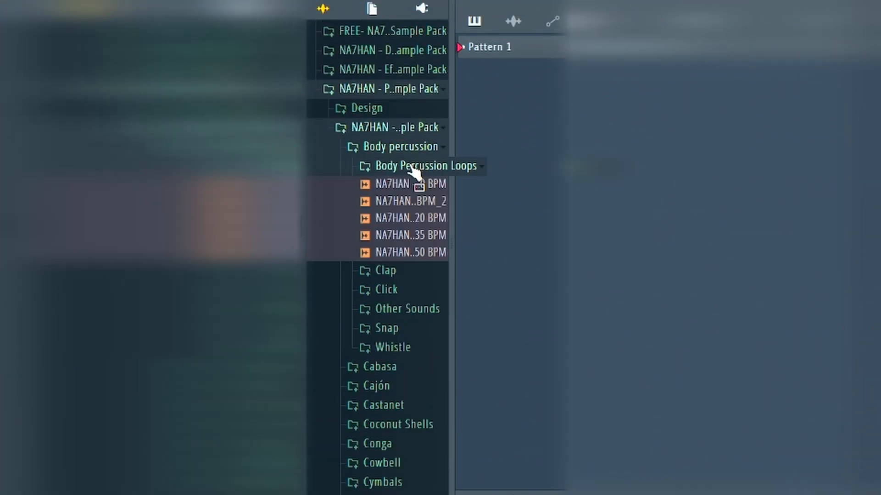
left_click(425, 165)
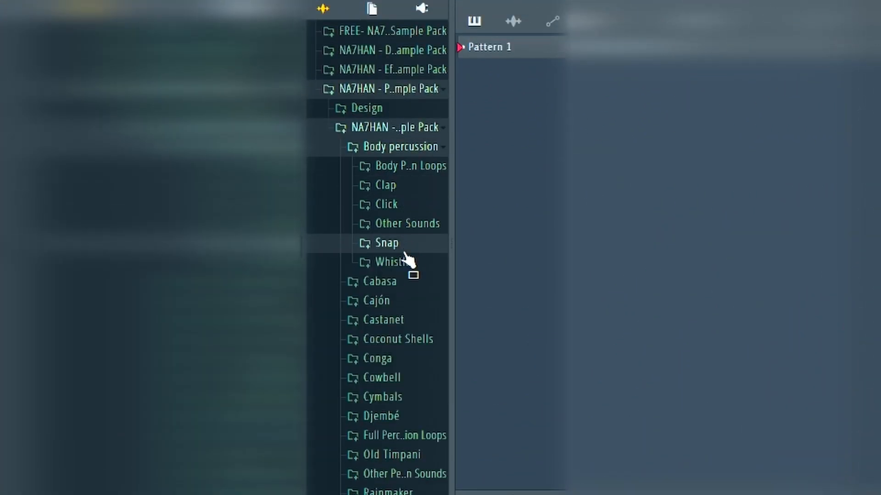
left_click(380, 281)
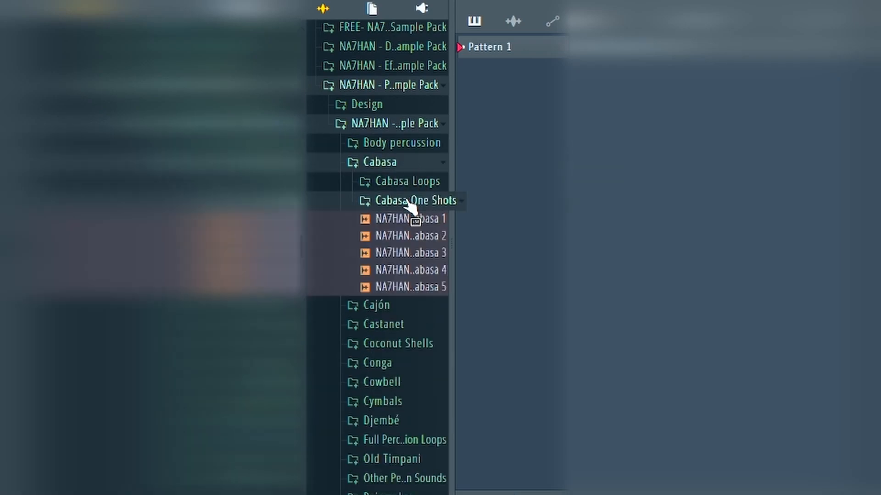
left_click(379, 162)
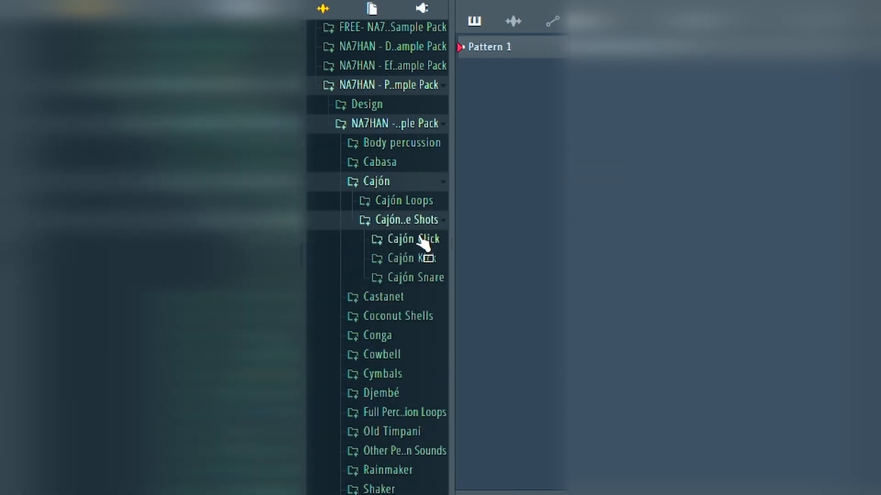
left_click(384, 200)
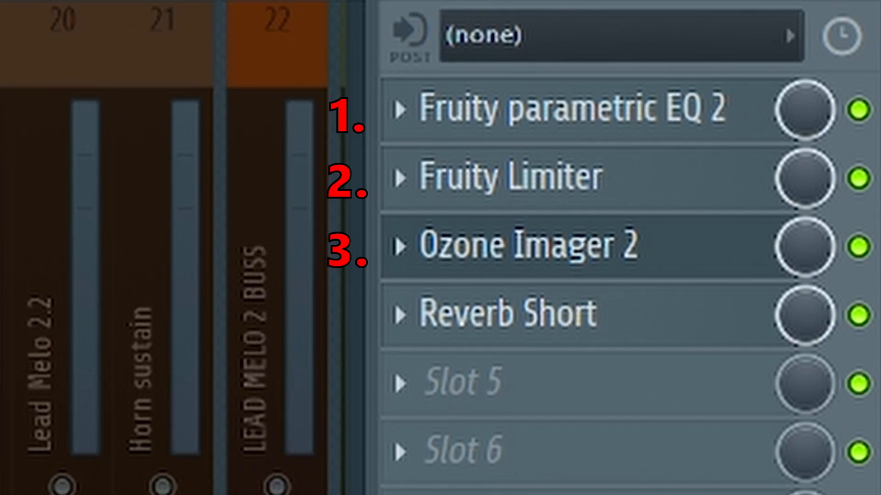
Select the Lead Melo 1 Buss to show OTT, Fresh Air, EQ, Reverb long and Sidechain
left_click(528, 245)
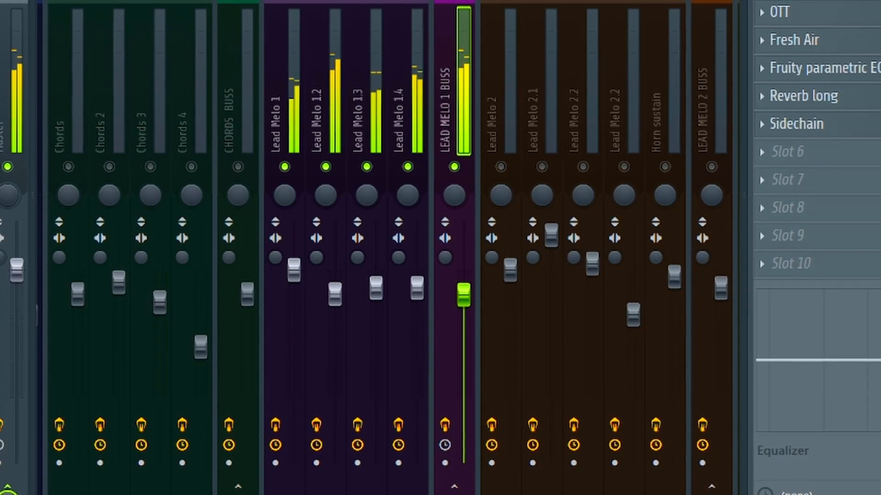
Open the buss's Fresh Air plugin (15 Mid Air, 25%), then its parametric EQ
left_click(765, 17)
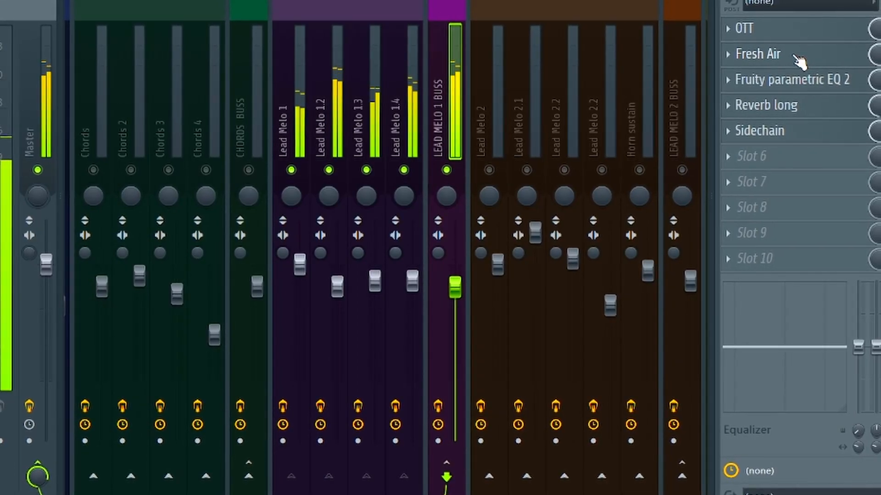
left_click(758, 54)
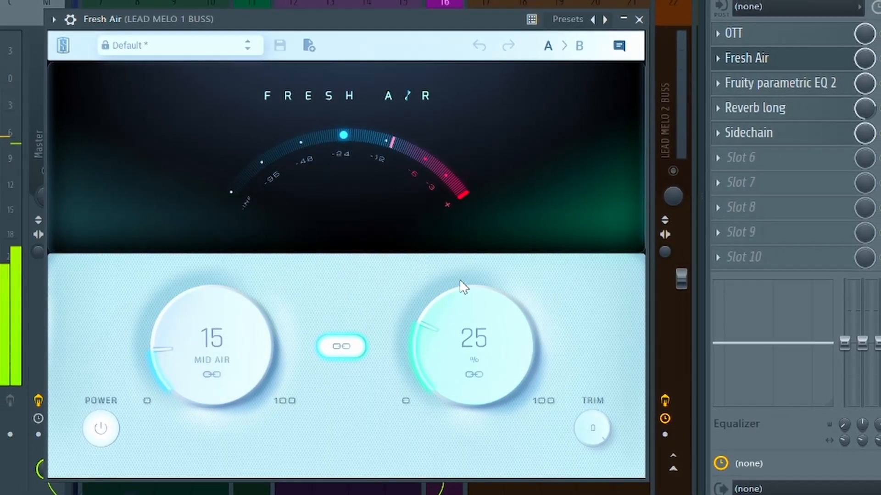
left_click(781, 83)
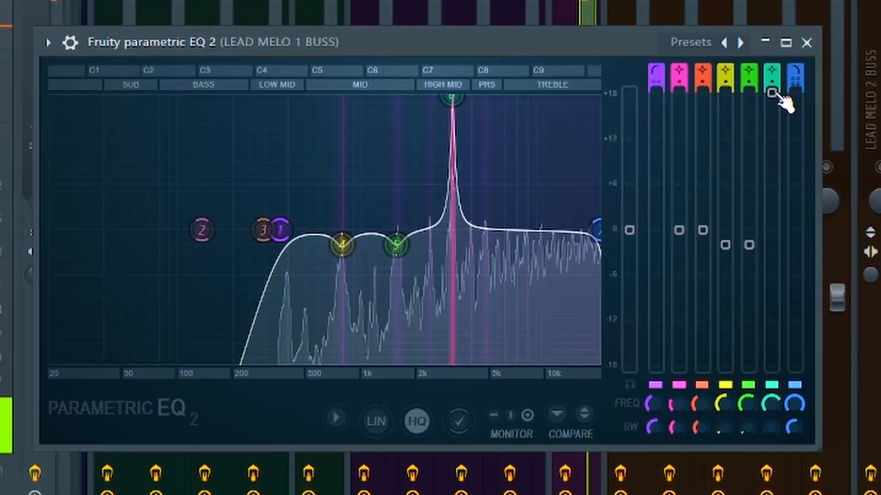
Close the EQ, view the Sidechain Buss, and reselect the Lead Melo 1 Buss
left_click(806, 42)
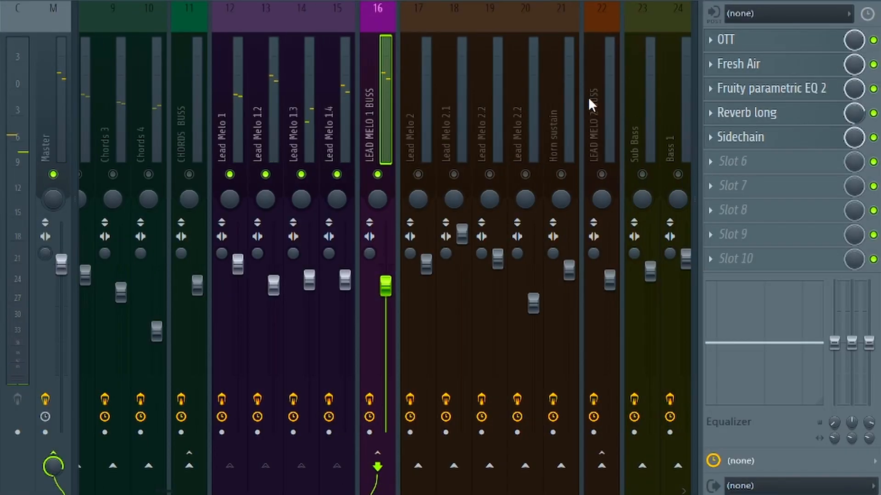
scroll("left", 3)
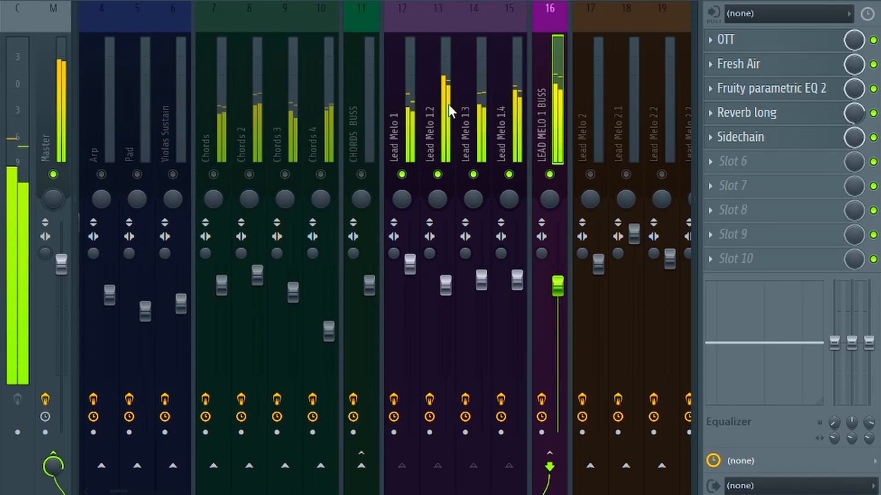
scroll("right", 3)
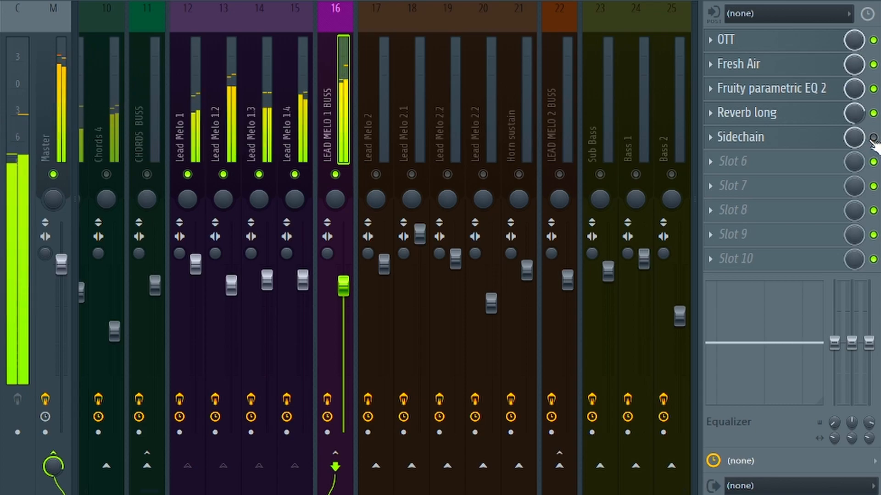
scroll("left", 3)
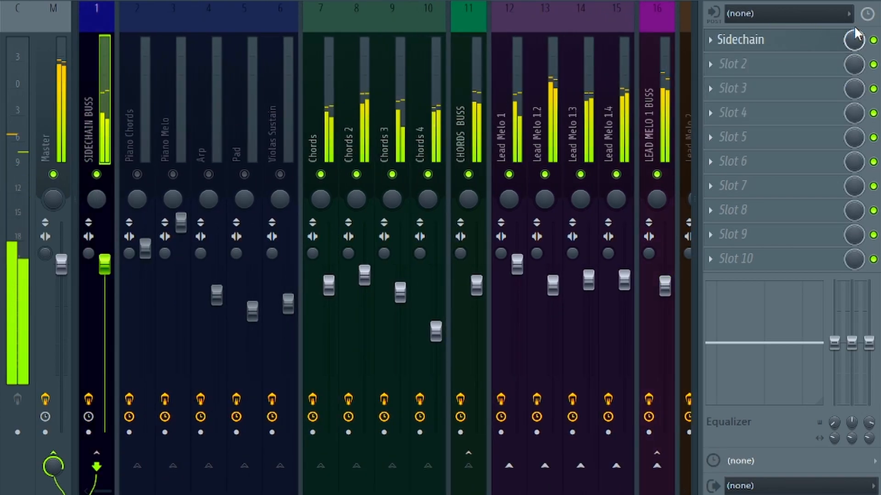
left_click(656, 10)
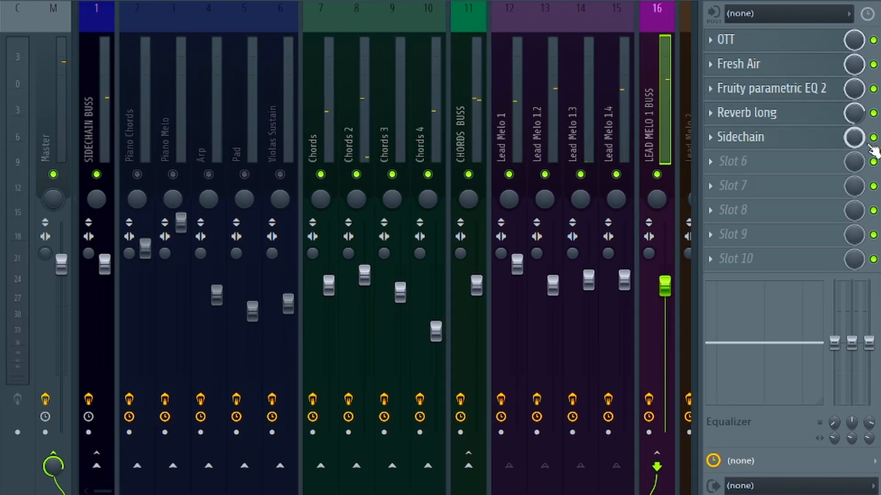